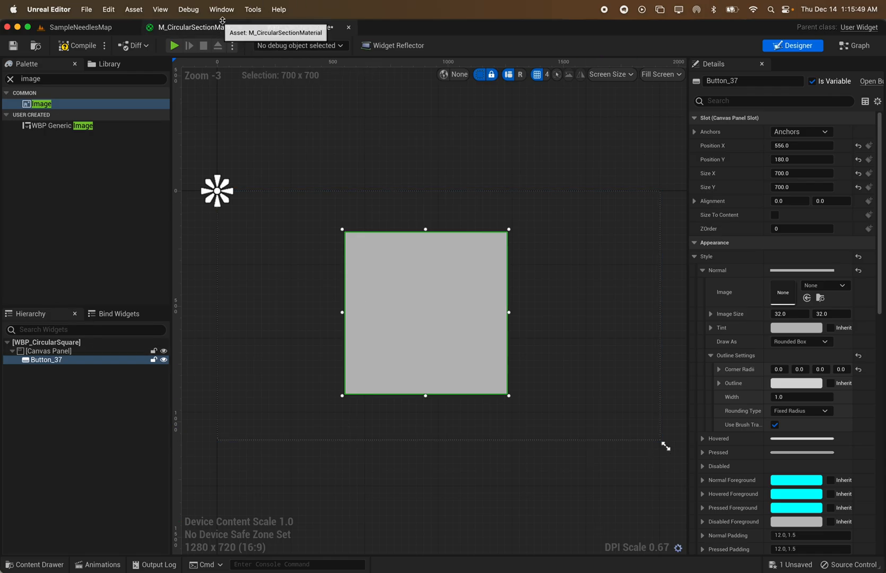
# - Switch to the M_CircularSectionMaterial node graph
pyautogui.click(189, 28)
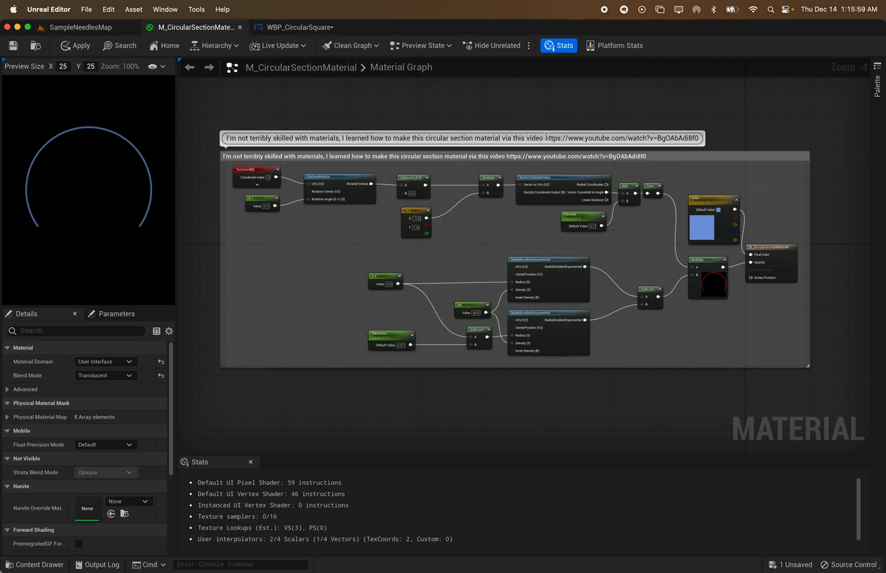
pyautogui.doubleClick(622, 138)
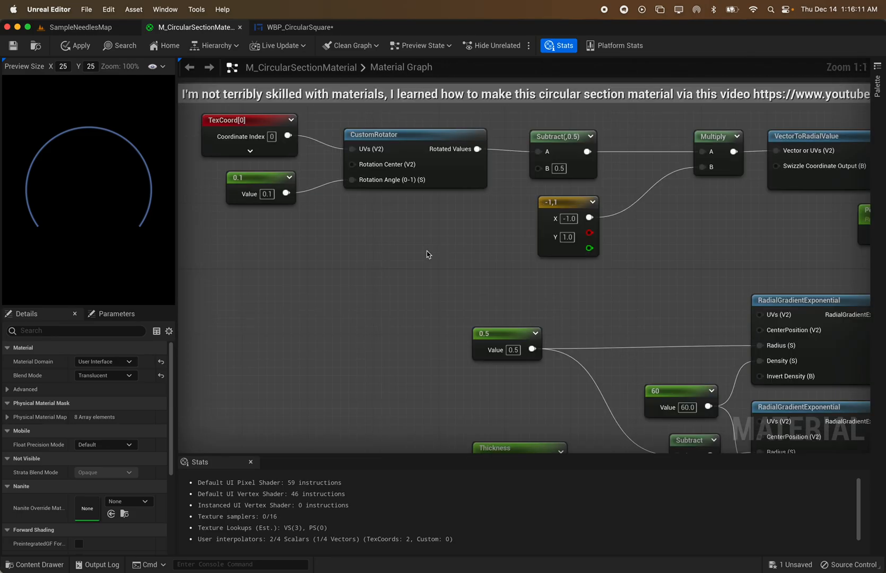
pyautogui.moveTo(424, 263)
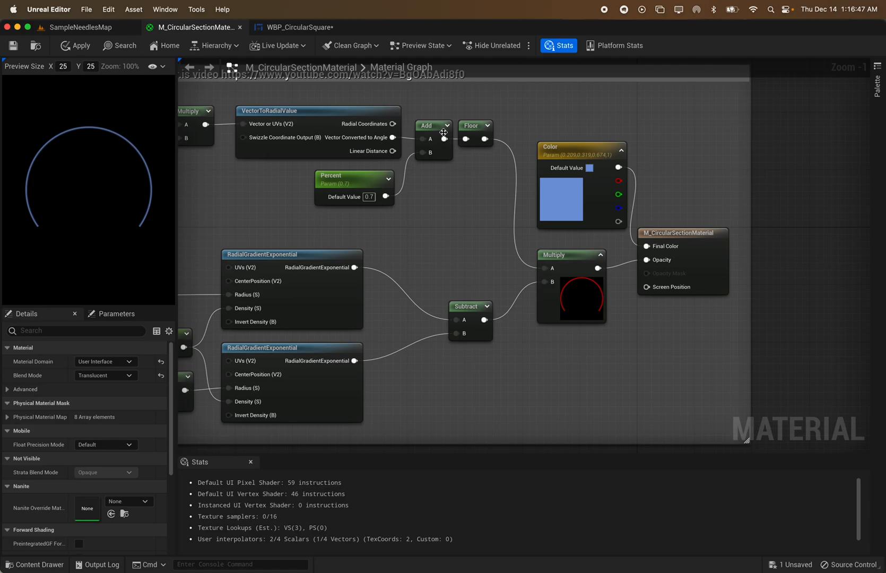
pyautogui.moveTo(609, 214)
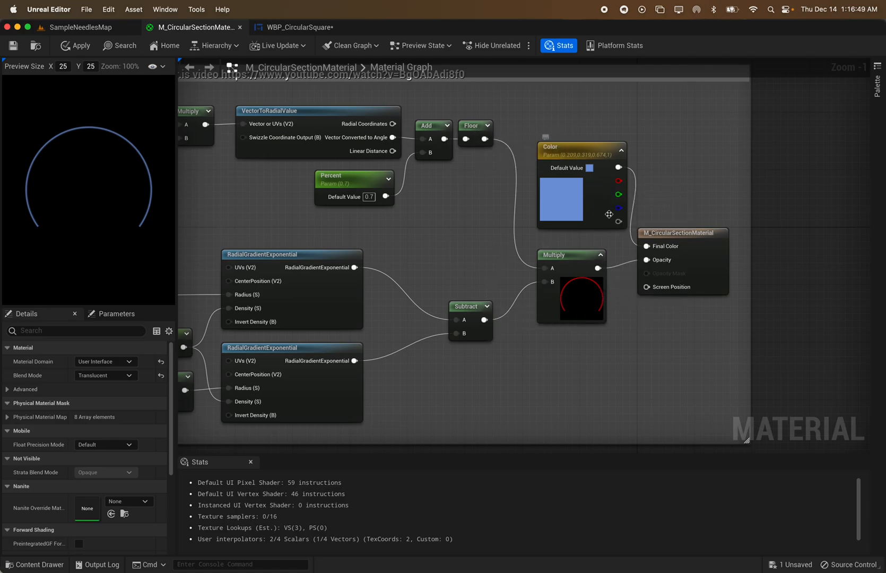
pyautogui.moveTo(704, 186)
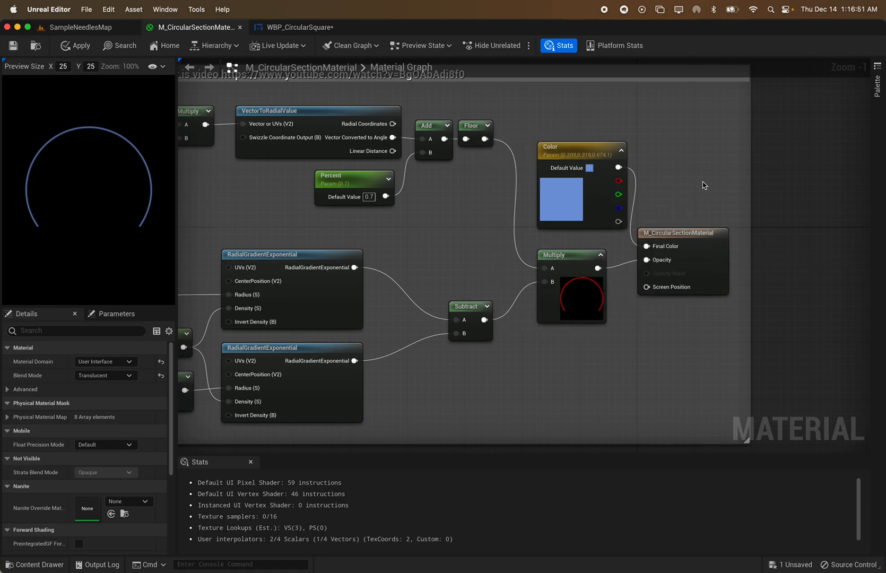
pyautogui.moveTo(254, 11)
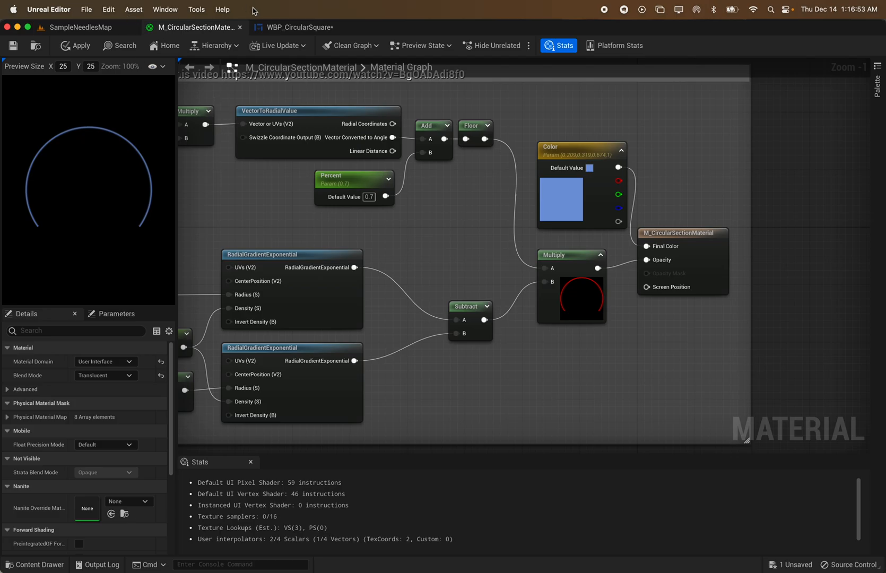
# - Return to the WBP_CircularSquare widget and begin editing the button's first corner radius
pyautogui.click(295, 28)
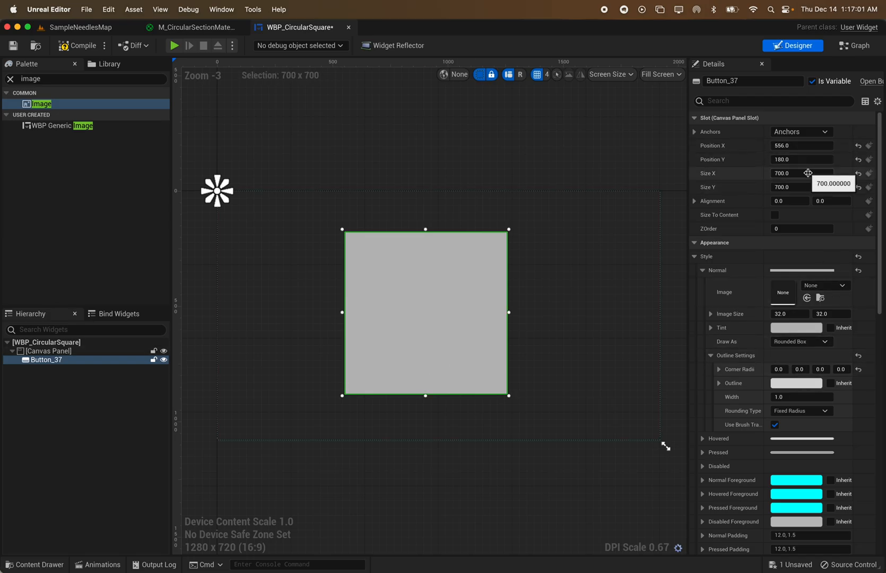
pyautogui.moveTo(813, 137)
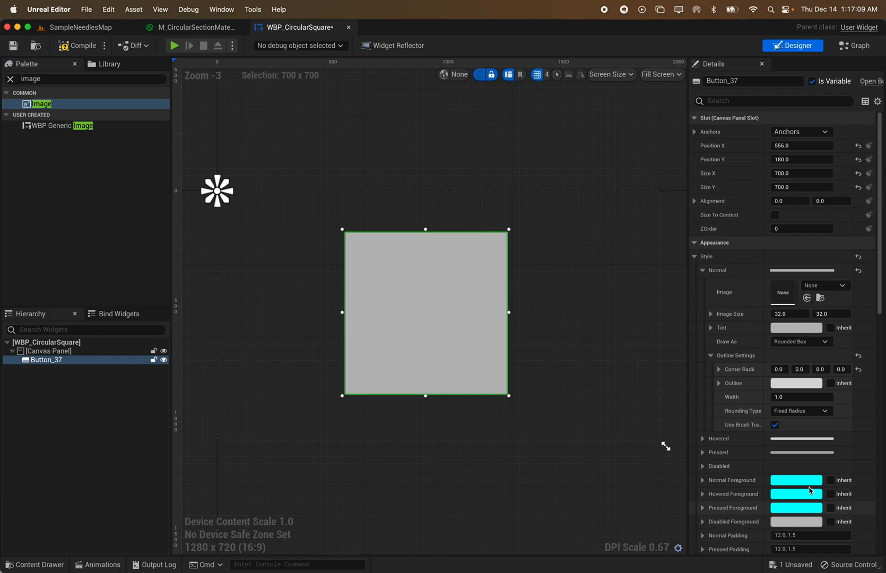
pyautogui.click(782, 369)
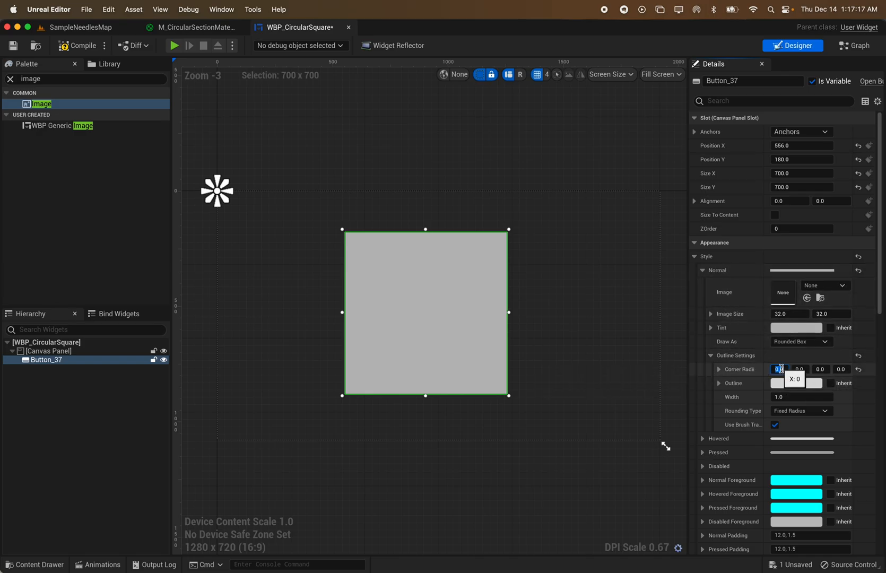
# - Set the button's first and second corner radii to 350
pyautogui.write('35')
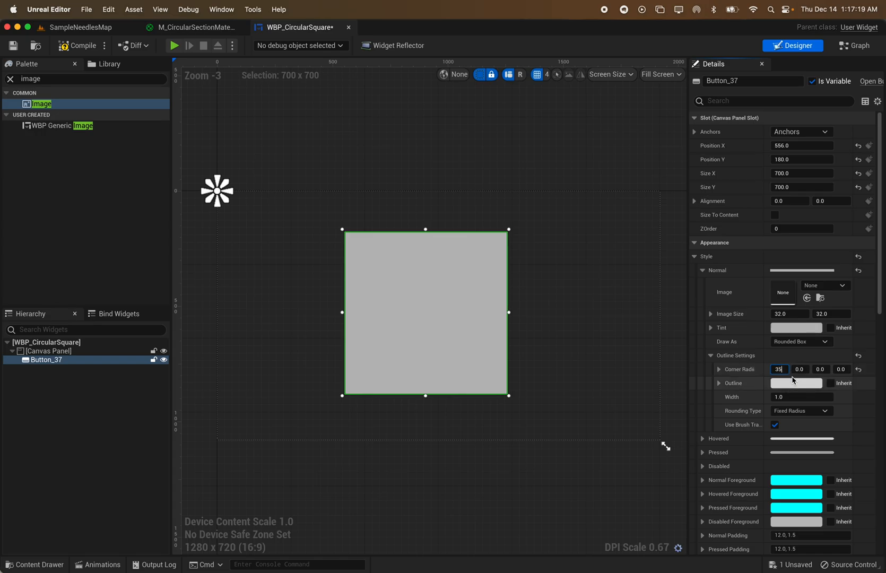
pyautogui.write('350')
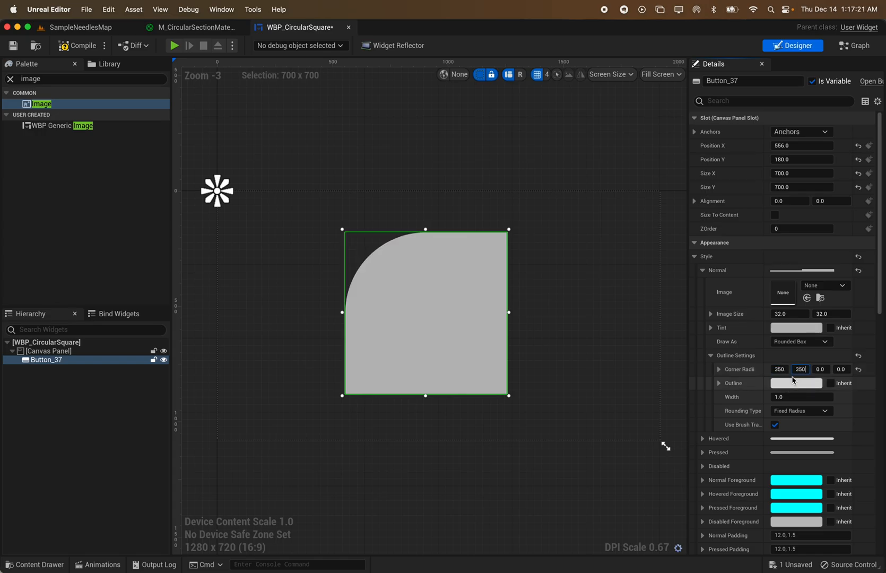